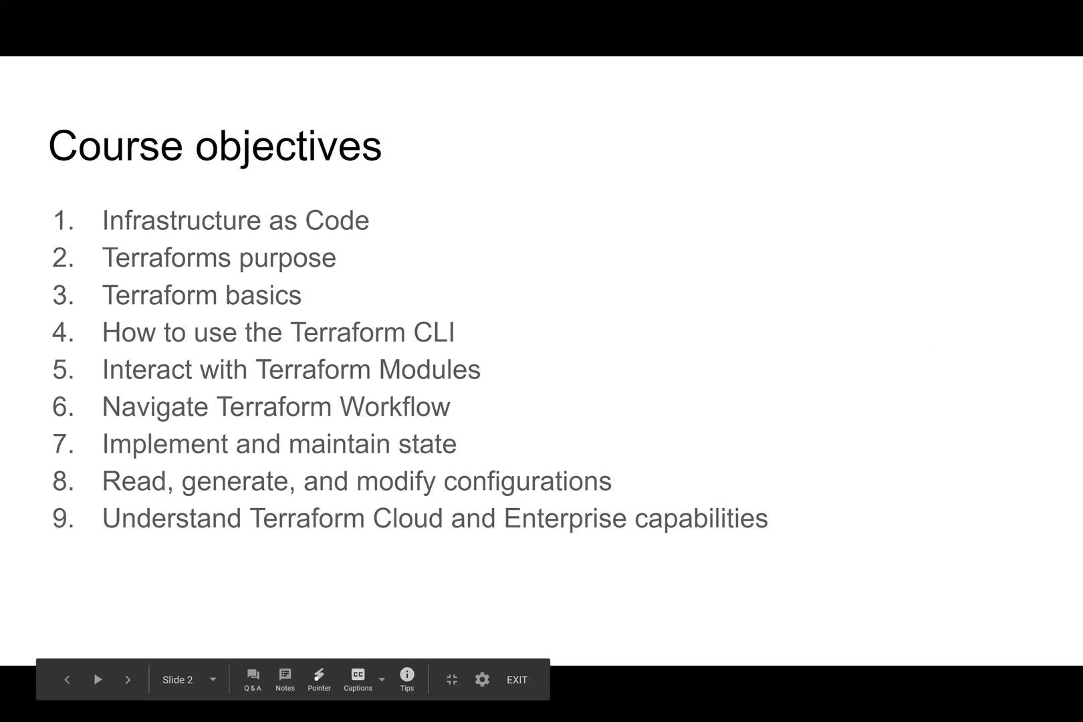
mouse_move(727, 684)
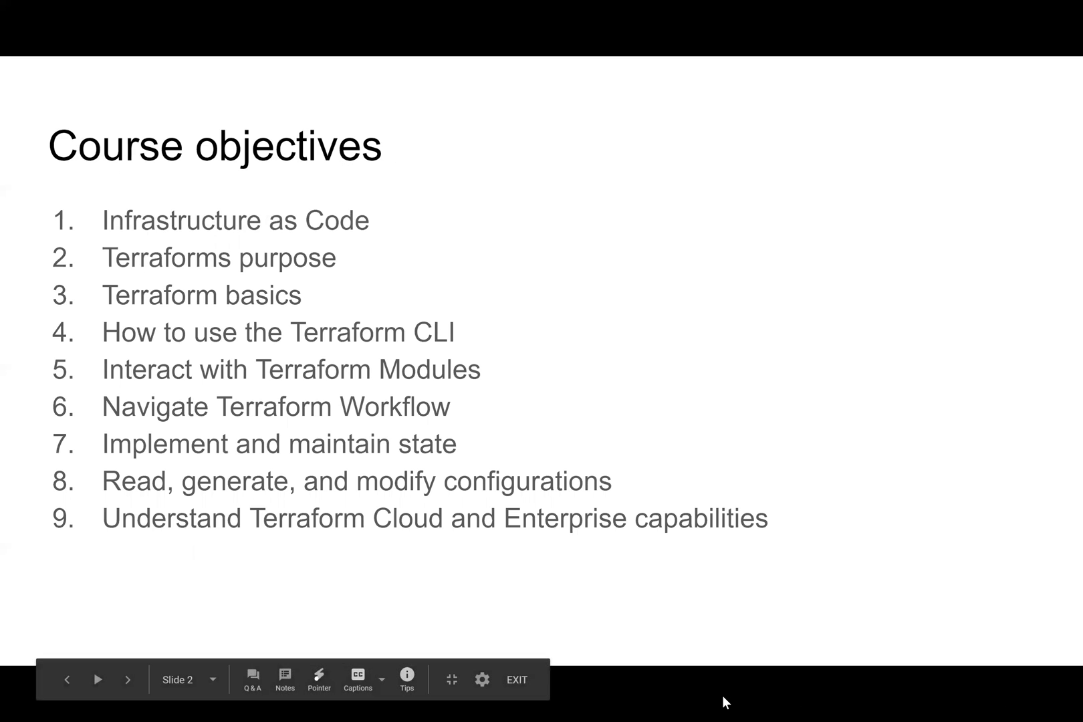
mouse_move(526, 689)
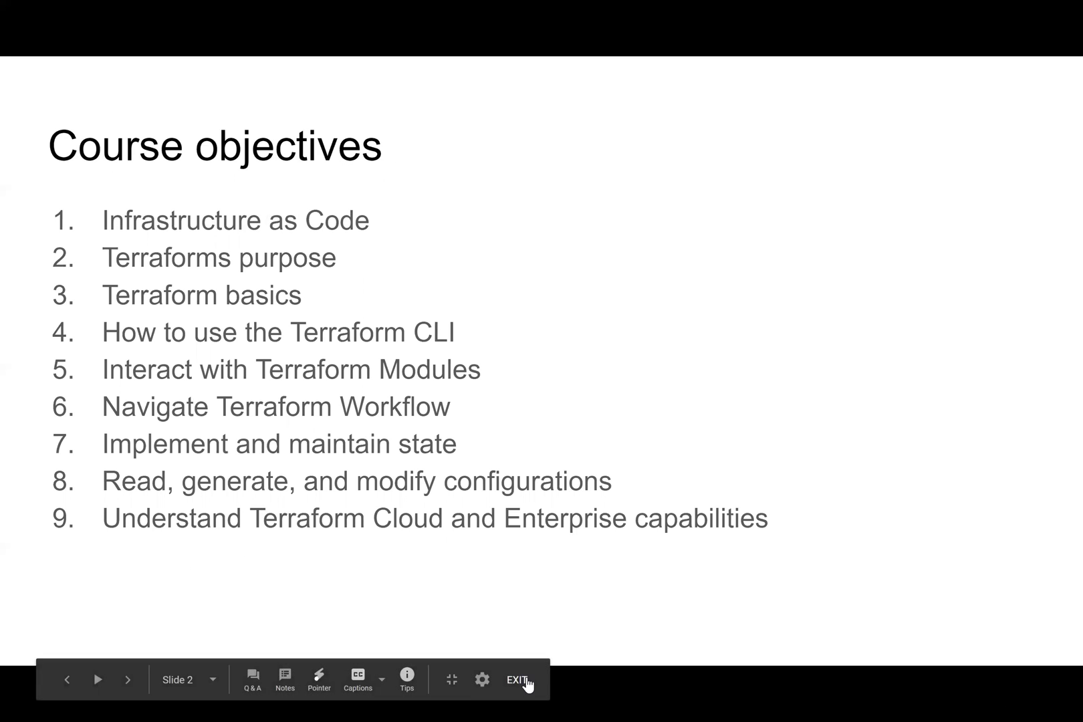
mouse_move(519, 706)
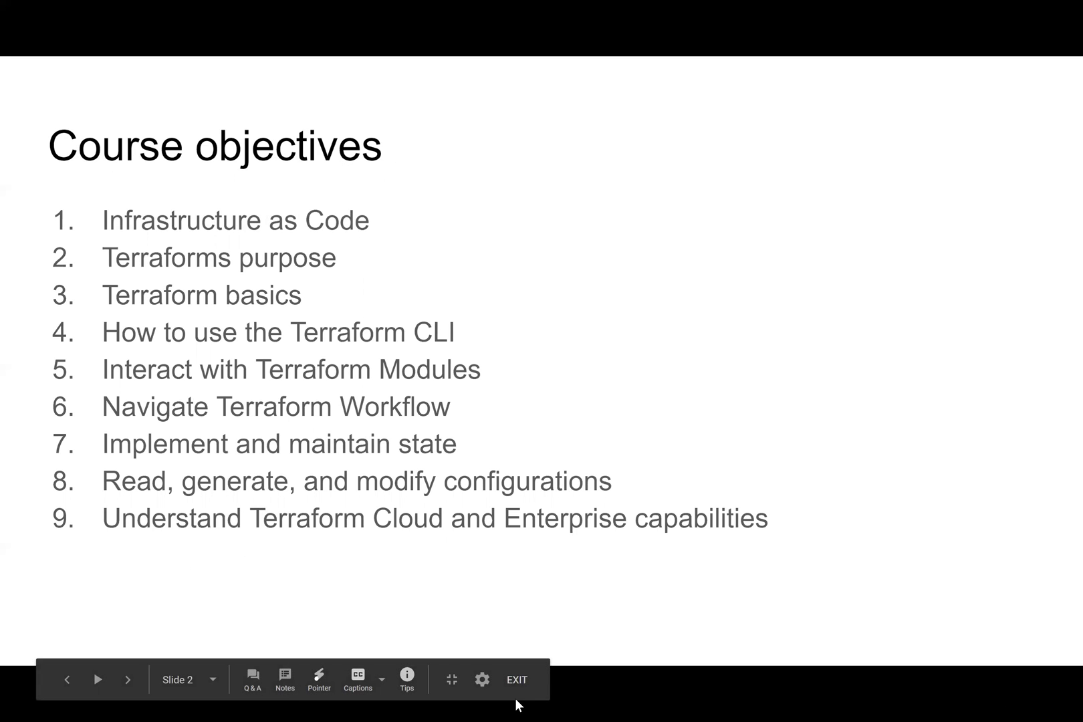